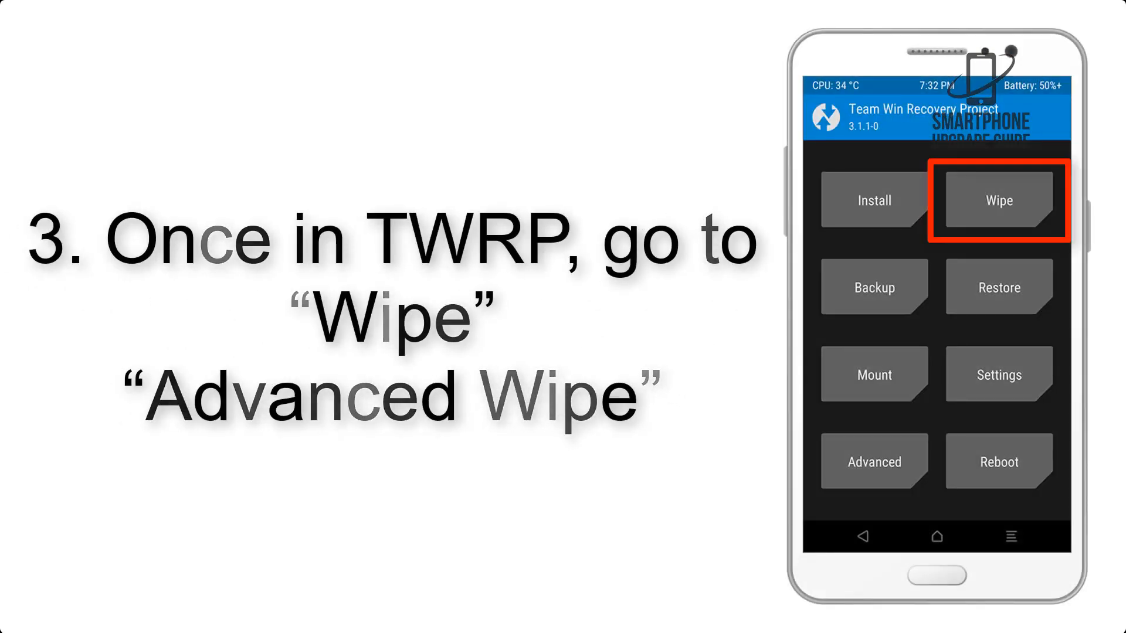
Reach Advanced Wipe listing Dalvik Cache, System, data, Internal Storage and Cache for wiping.
{"action": "left_click", "coordinate": [997, 200]}
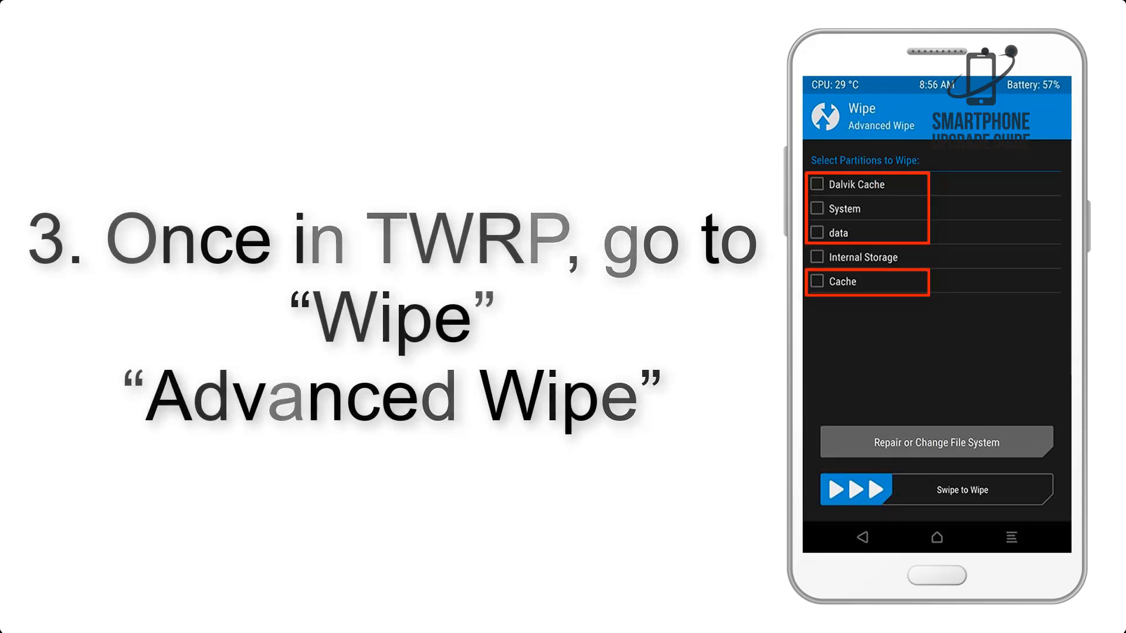